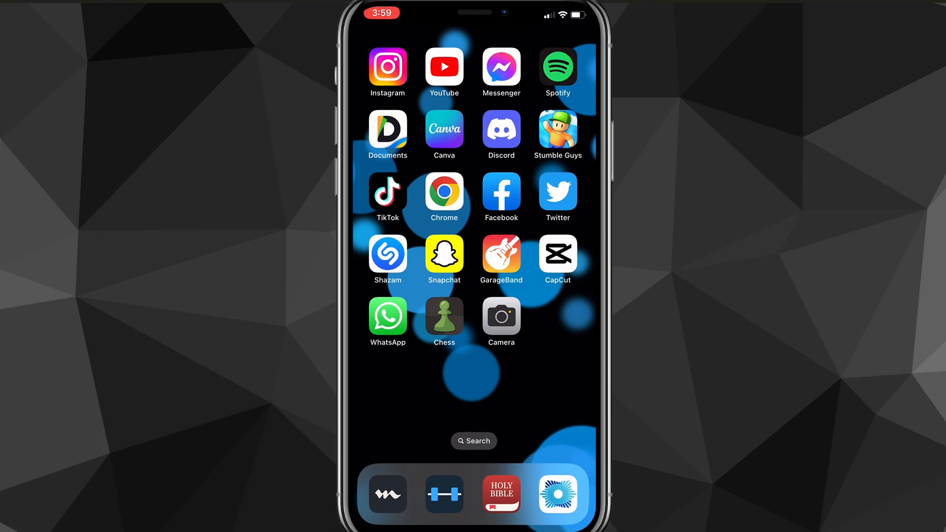
Launch Instagram, open Add to story, then cancel back to the feed.
left_click(388, 67)
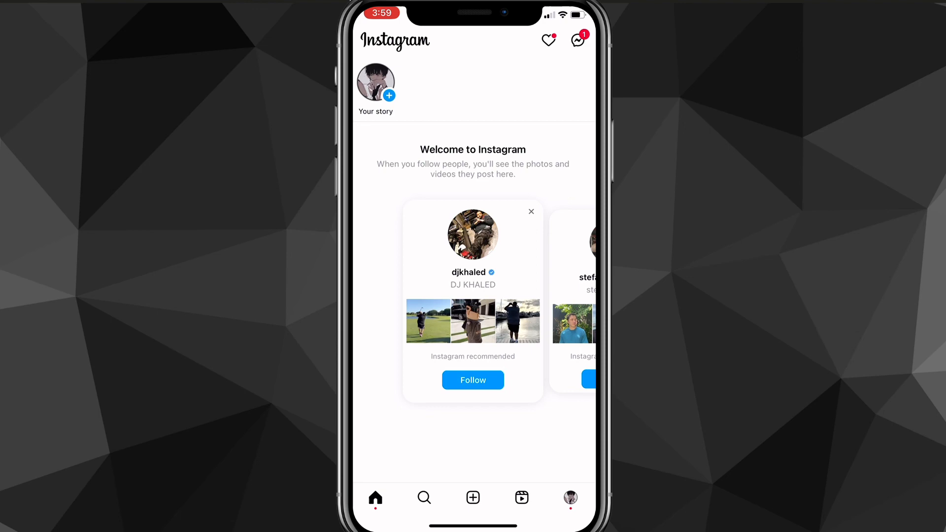
left_click(389, 95)
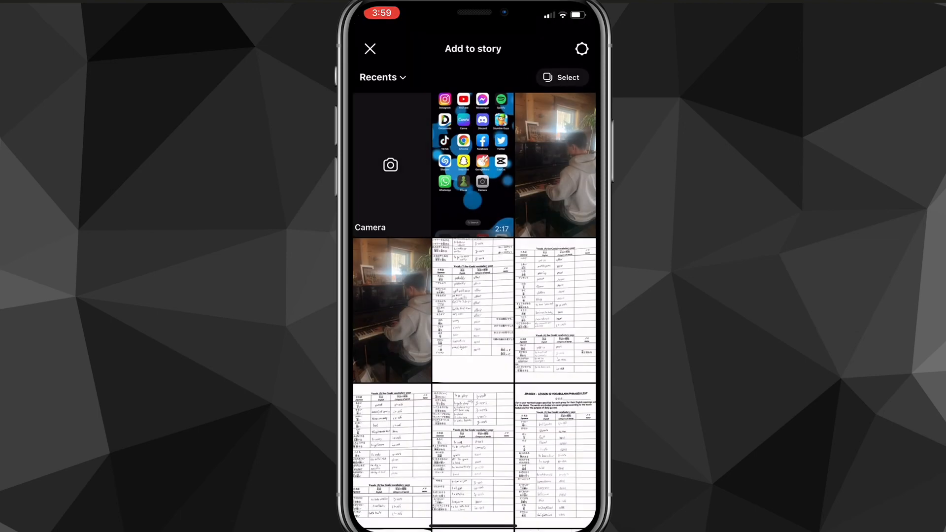
left_click(370, 48)
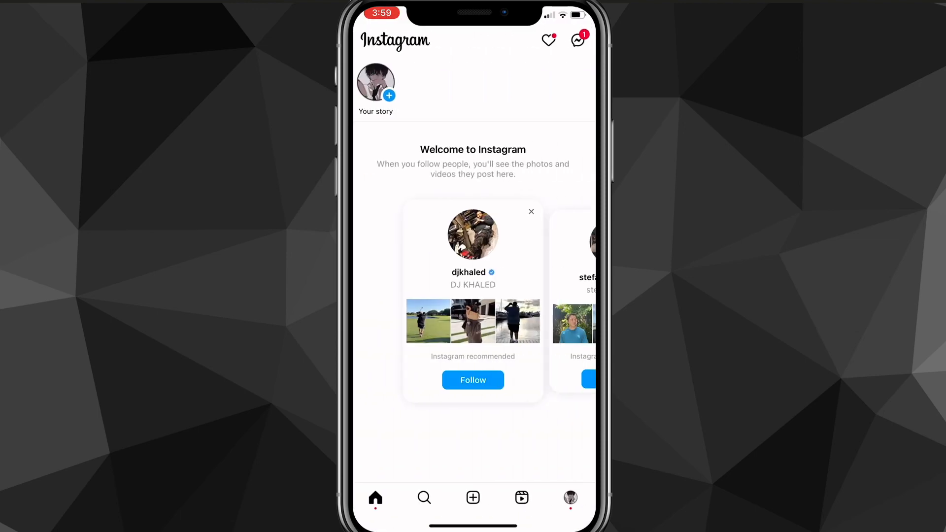
Go to your profile and open Settings from the hamburger menu.
left_click(569, 497)
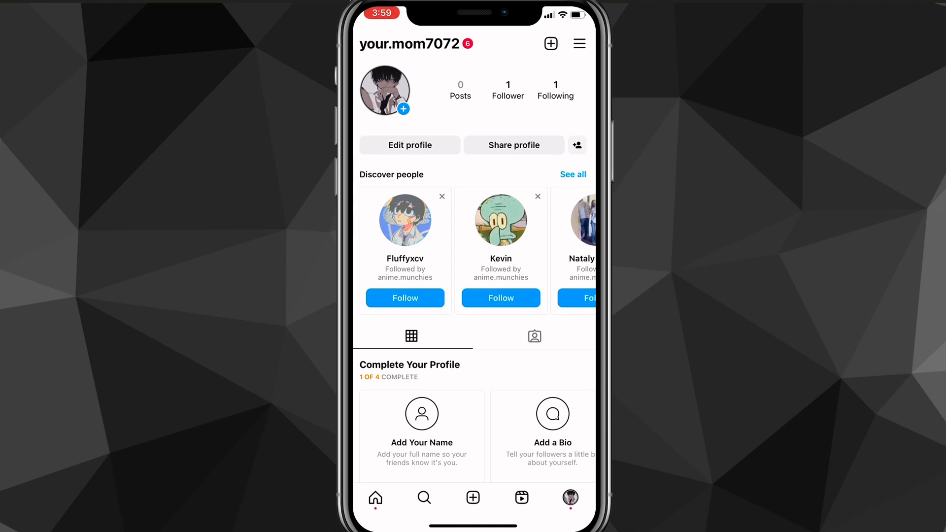
left_click(578, 43)
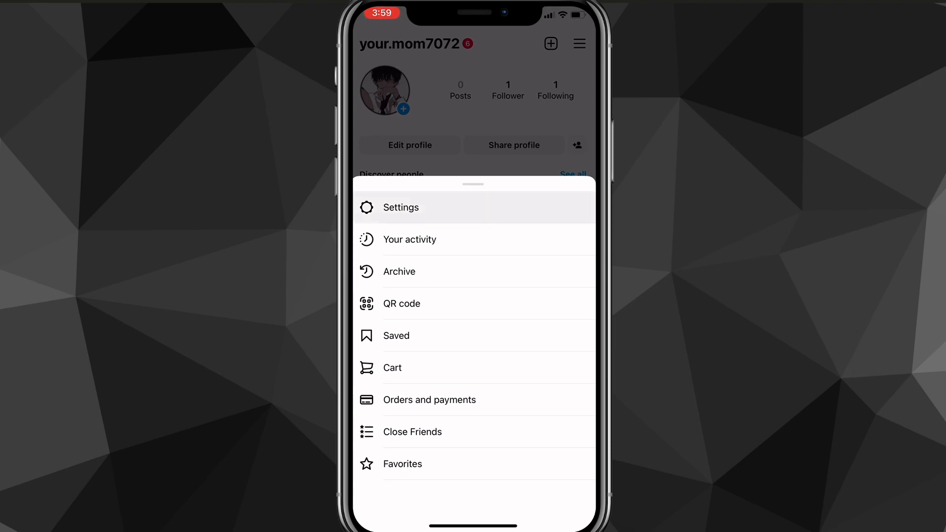
left_click(401, 207)
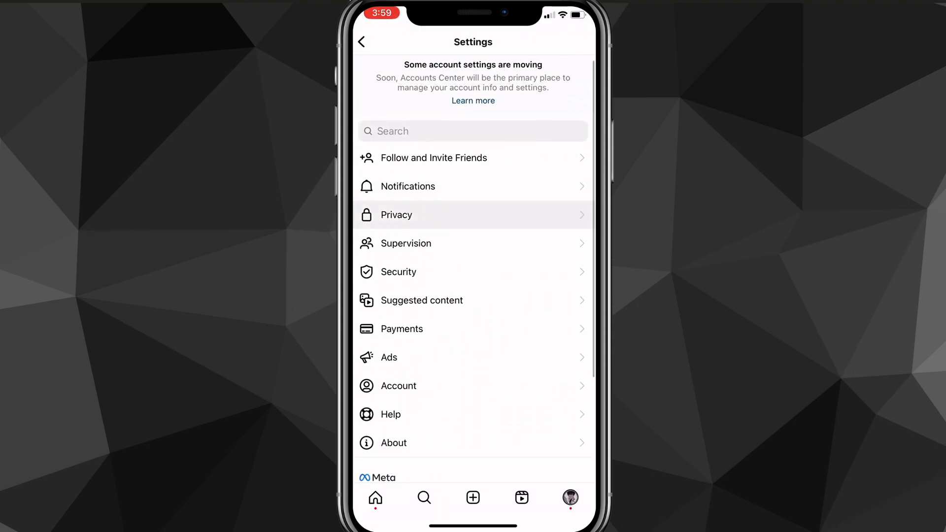
Open Privacy in Settings, then the Story page under Interactions.
scroll("down", 3)
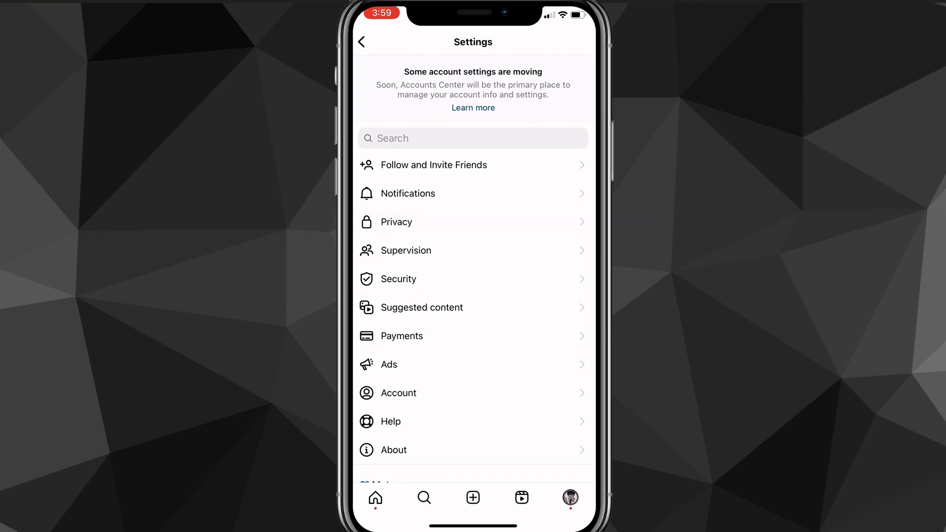
left_click(395, 222)
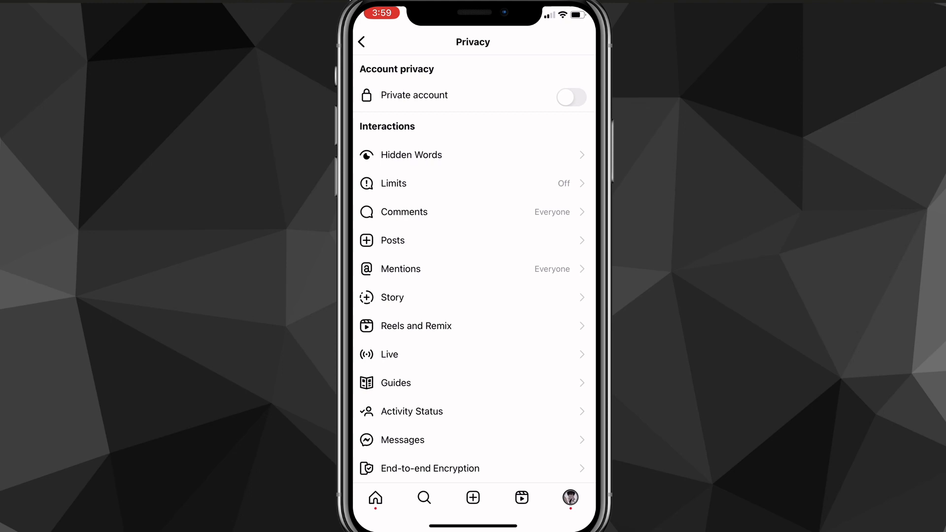
scroll("down", 3)
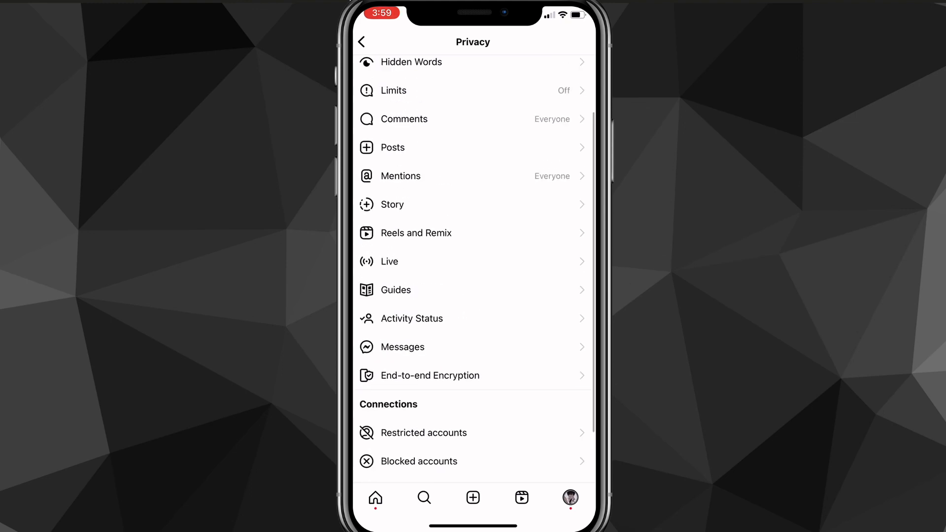
scroll("up", 3)
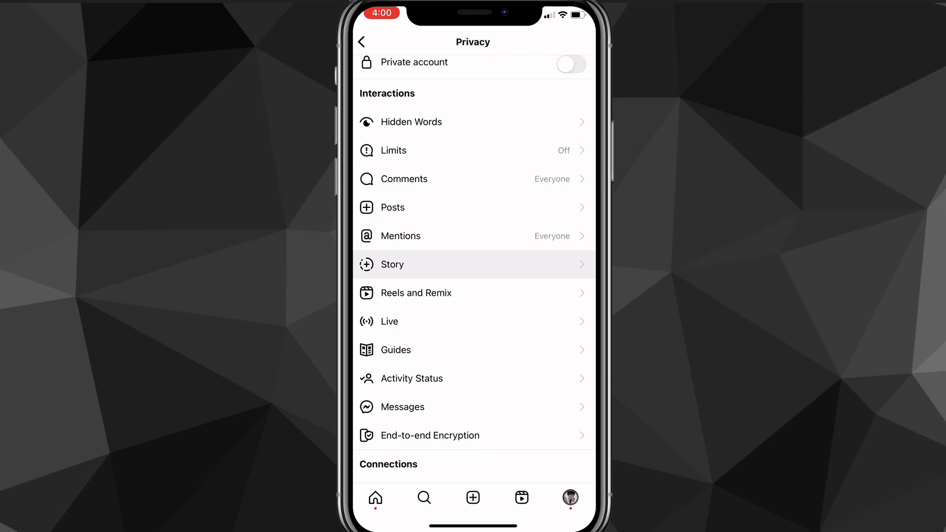
left_click(392, 264)
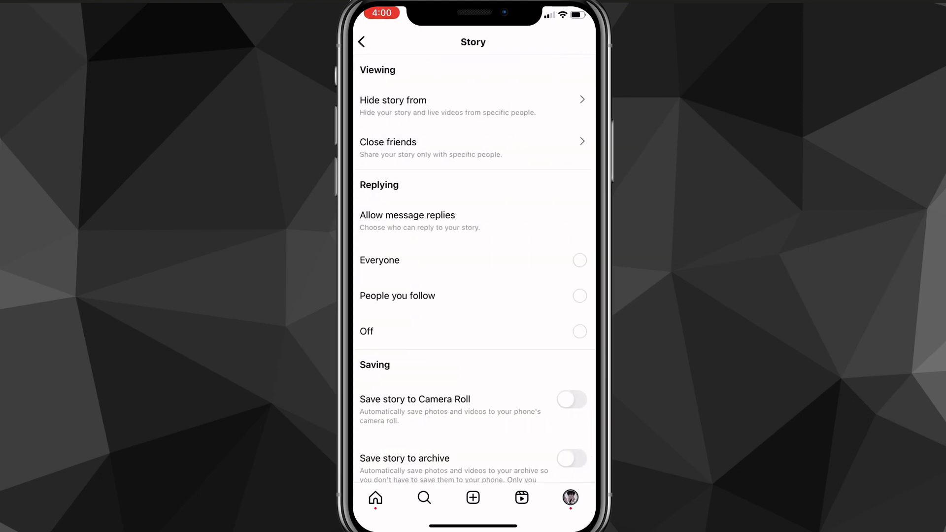
Review the Story settings and open the 'Hide story from' account list.
left_click(578, 260)
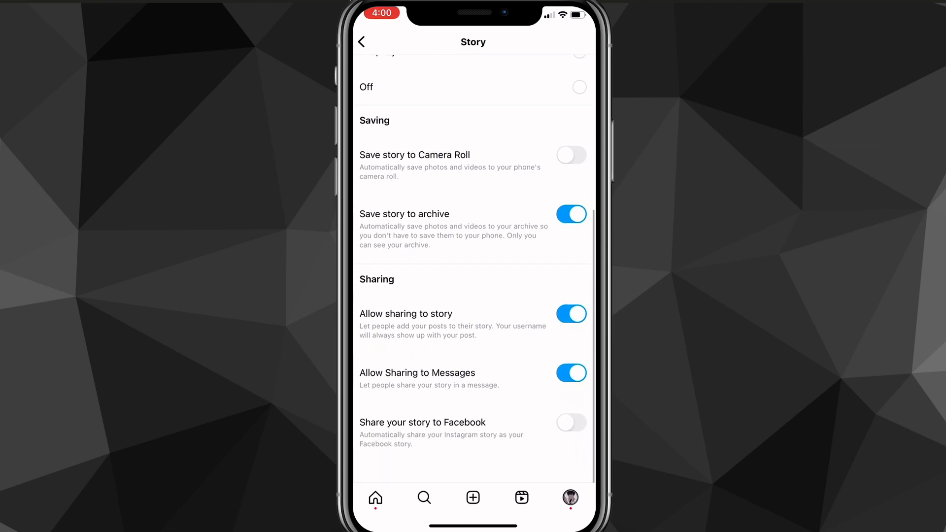
scroll("up", 3)
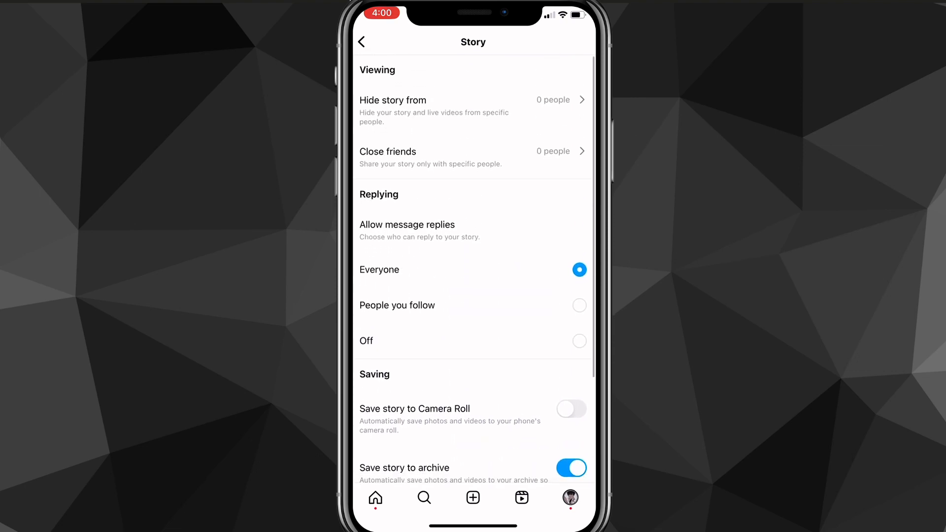
left_click(472, 111)
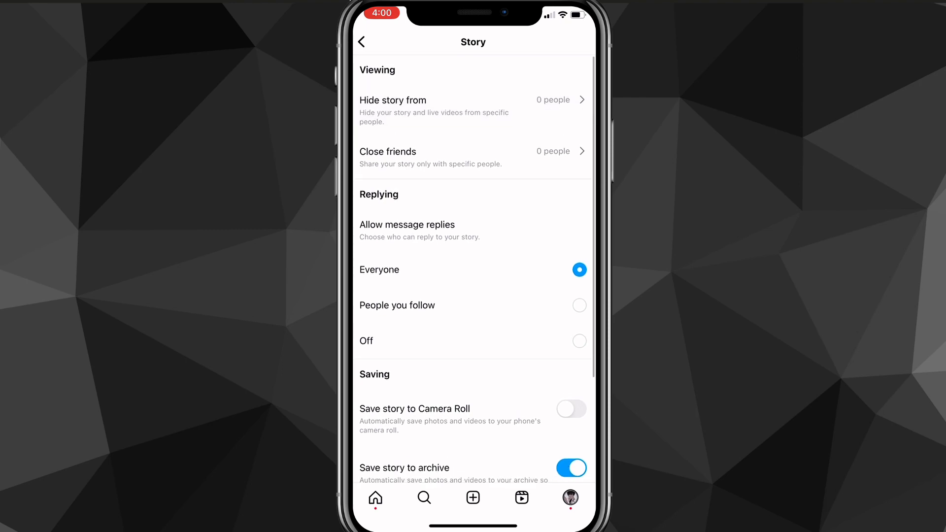
left_click(473, 111)
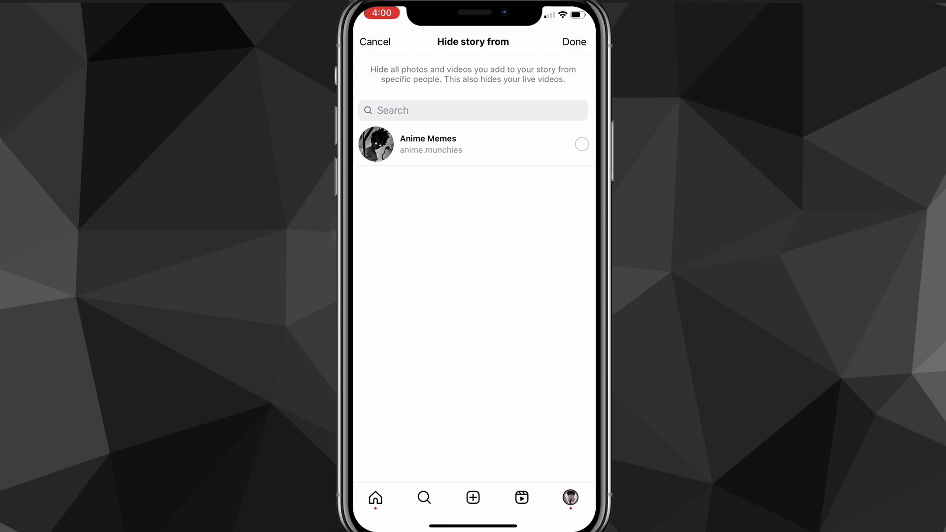
Check then uncheck Anime Memes and confirm with Done, hiding from nobody.
left_click(580, 144)
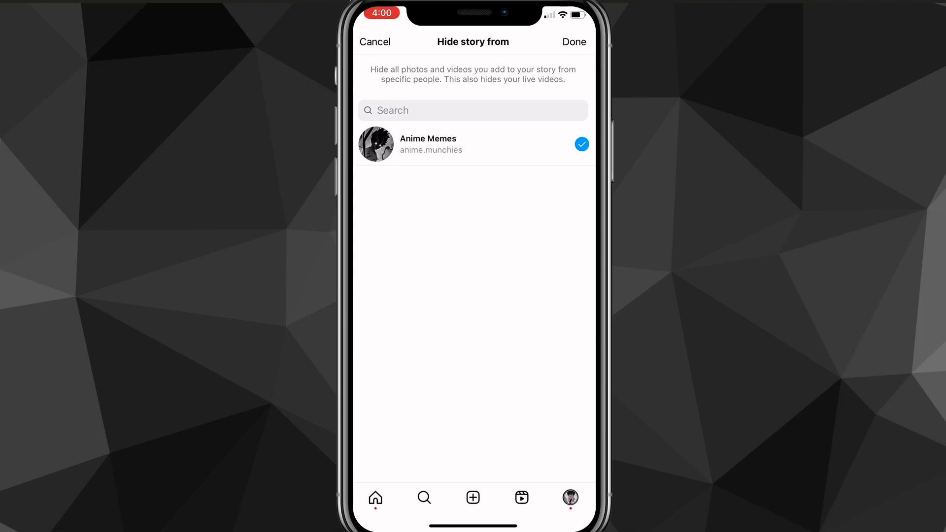
left_click(574, 41)
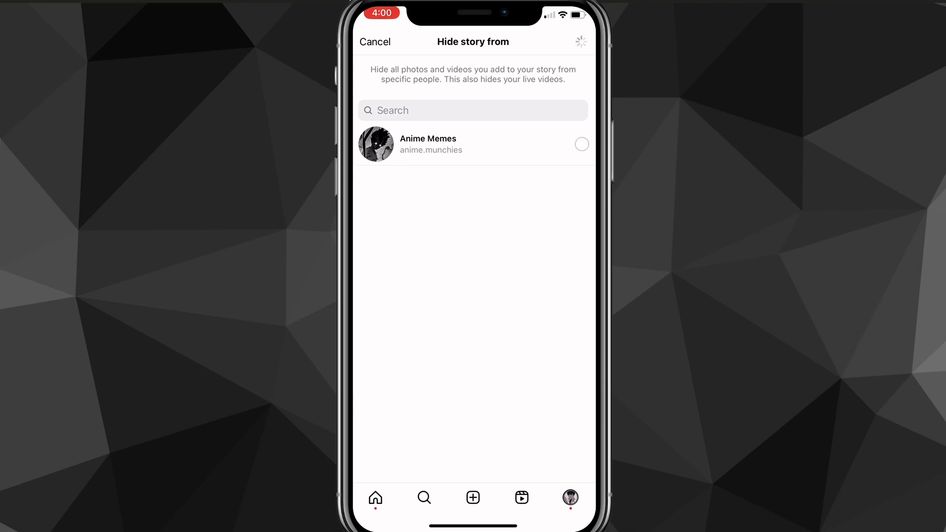
left_click(374, 42)
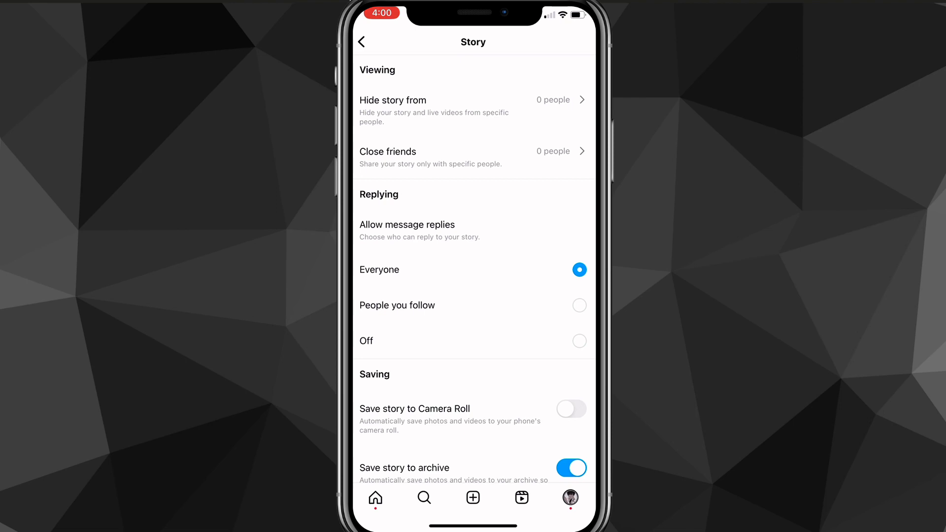
Back out through the Story, Privacy and Settings pages to the home feed.
left_click(360, 42)
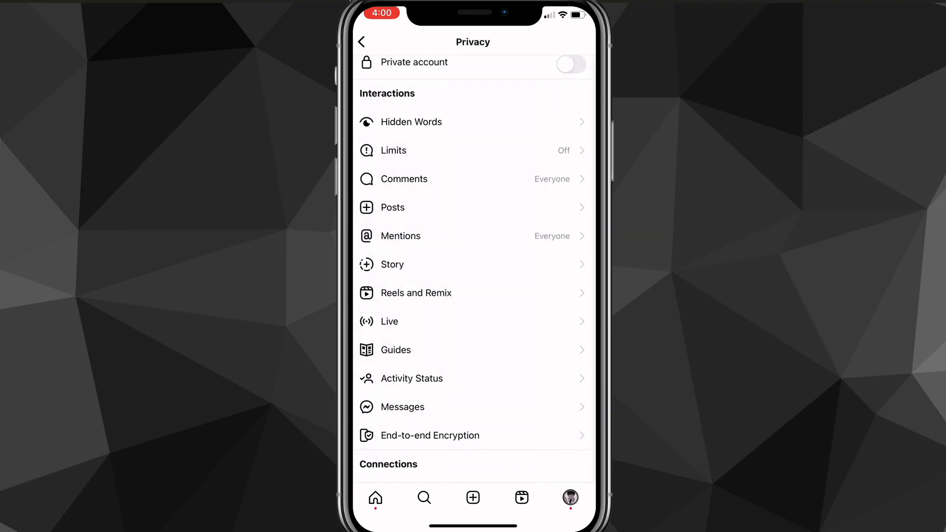
left_click(361, 42)
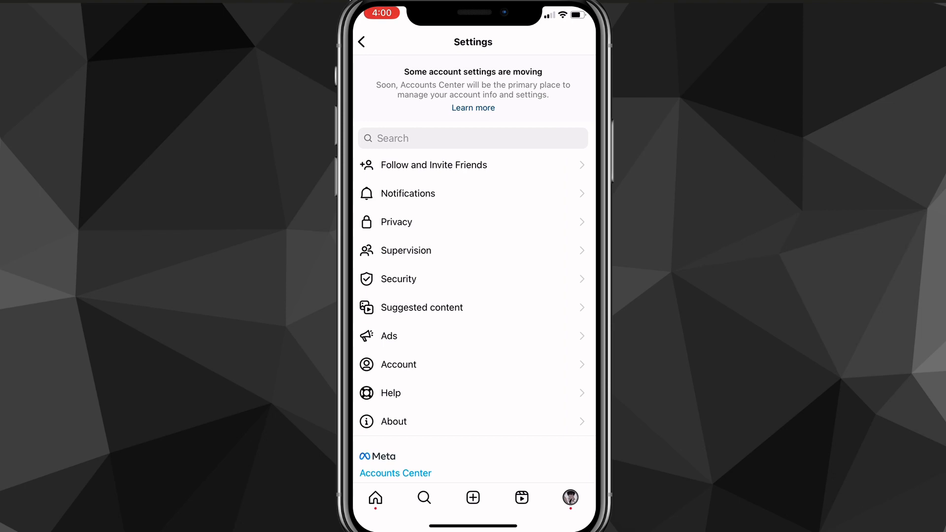
left_click(374, 497)
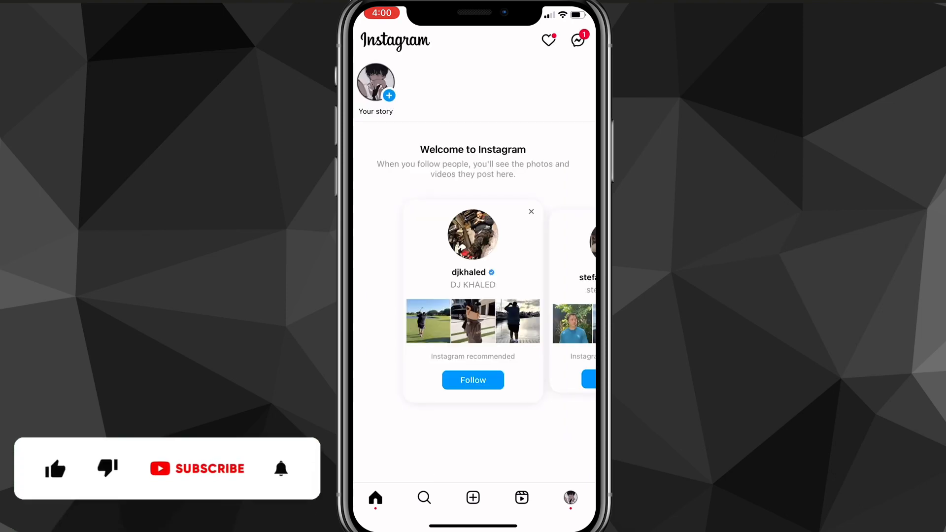
left_click(54, 468)
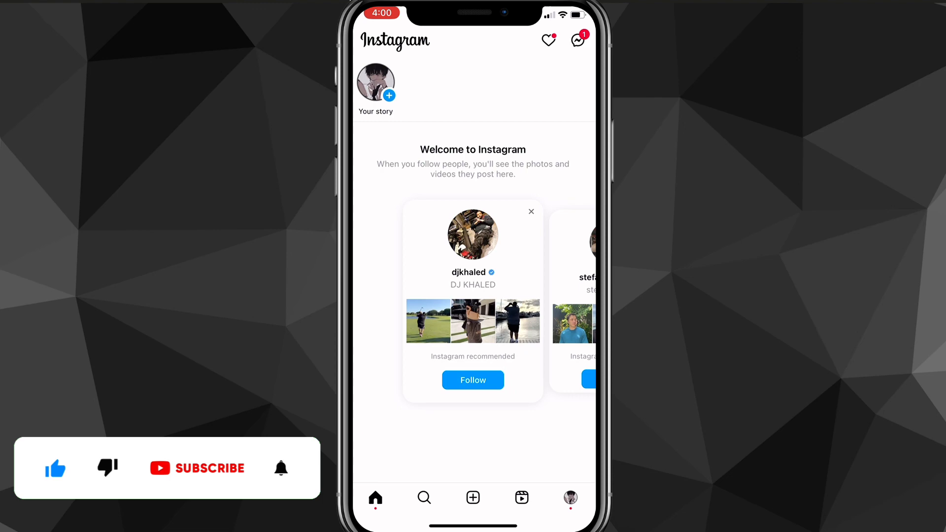